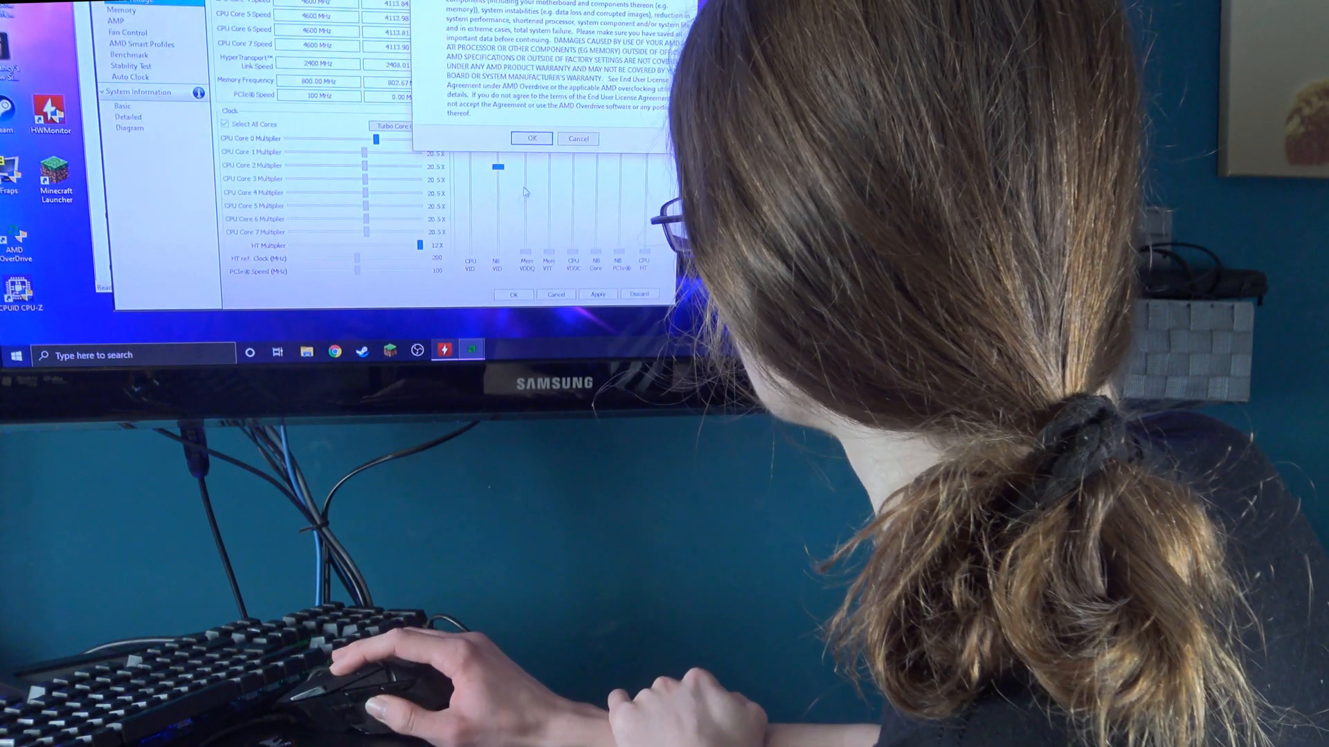
Step: Accept the AMD Overdrive risk warning so the Clock/Voltage controls become available
left_click(532, 138)
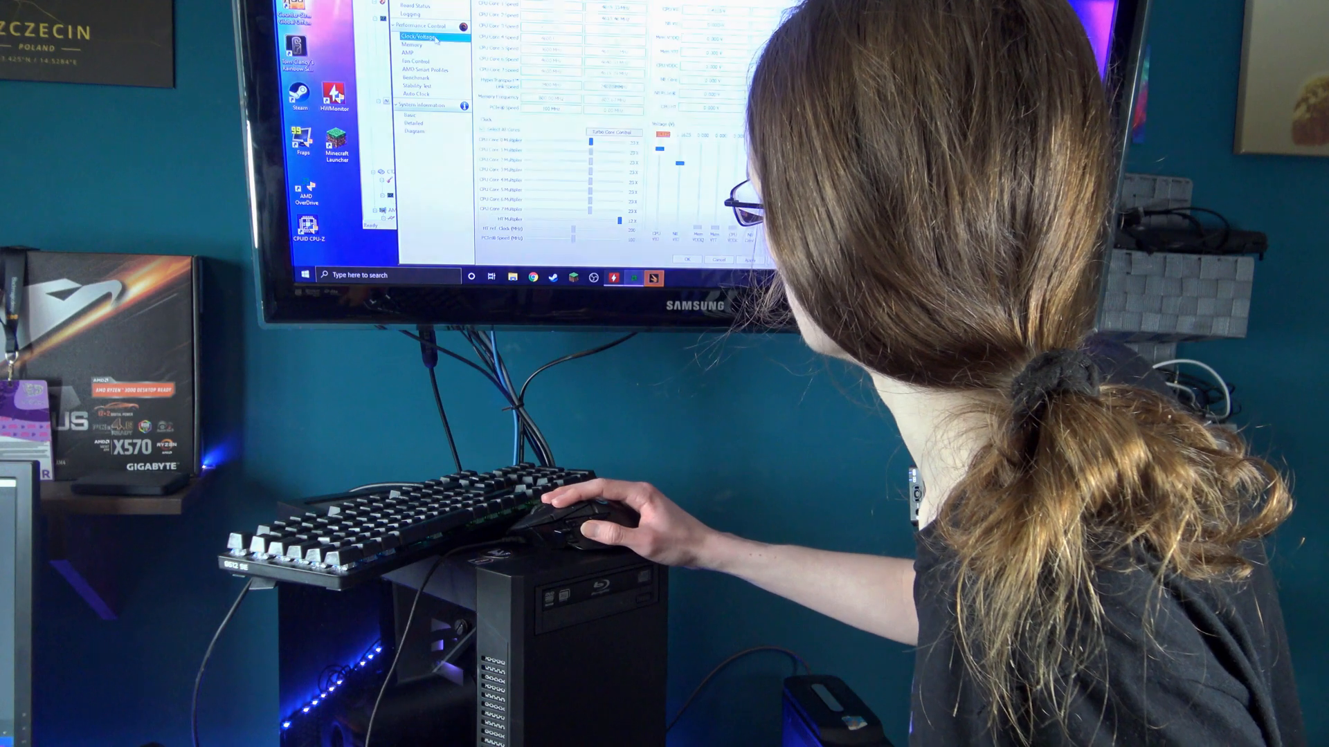
Step: Show the ASUS M5A97 R2.0 product page scrolled to its Product Overview section
left_click(413, 45)
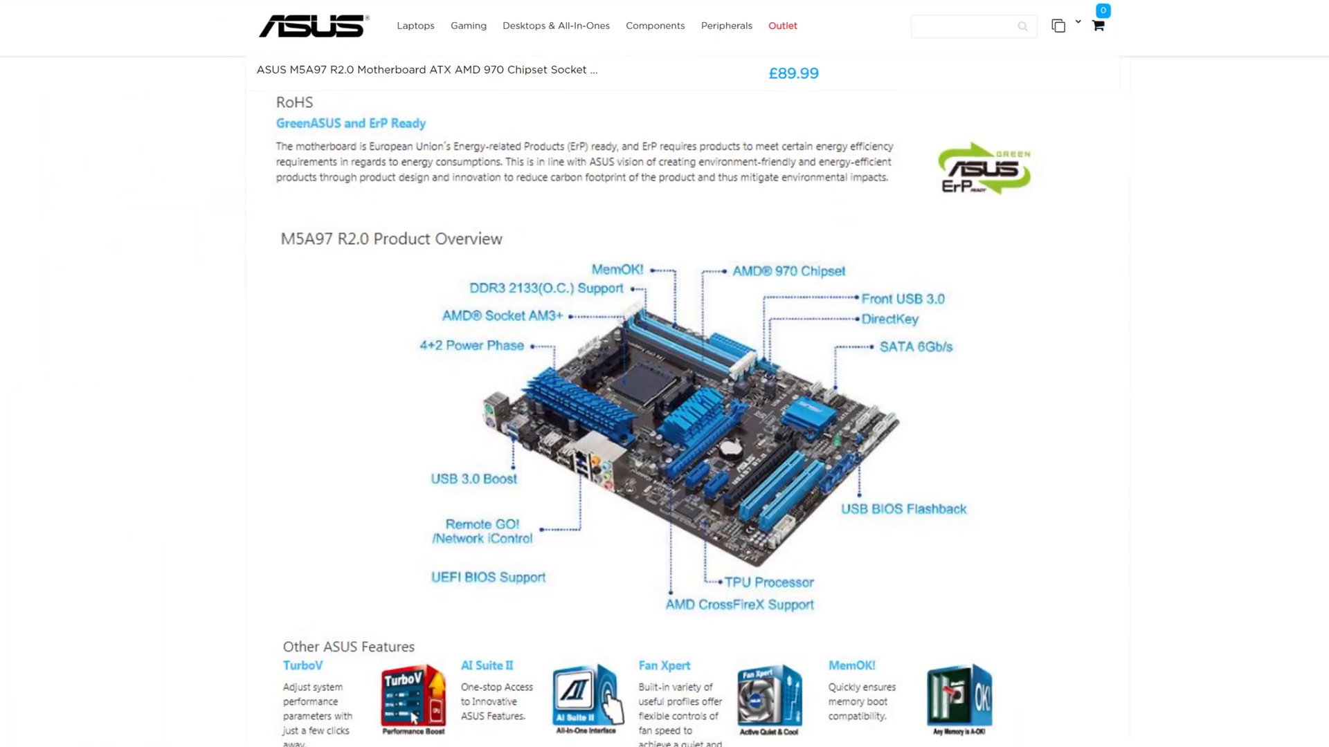
scroll("down", 3)
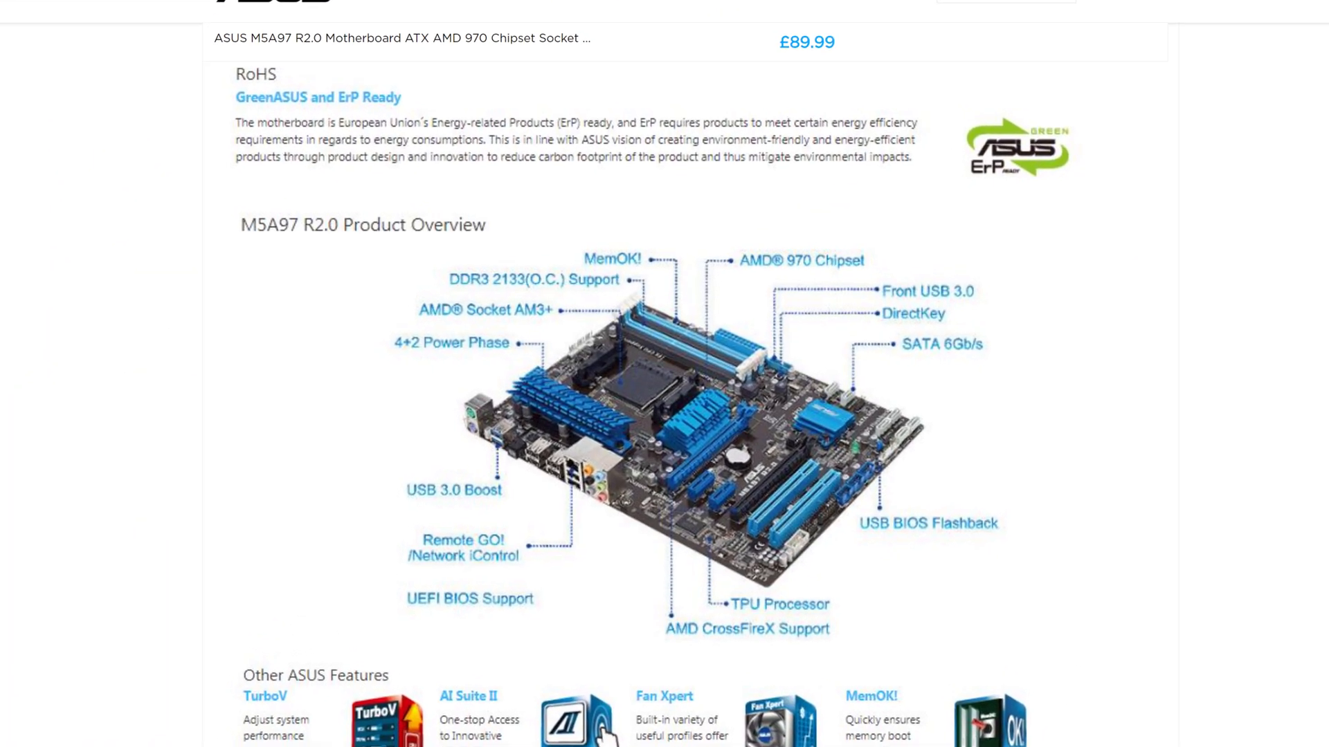